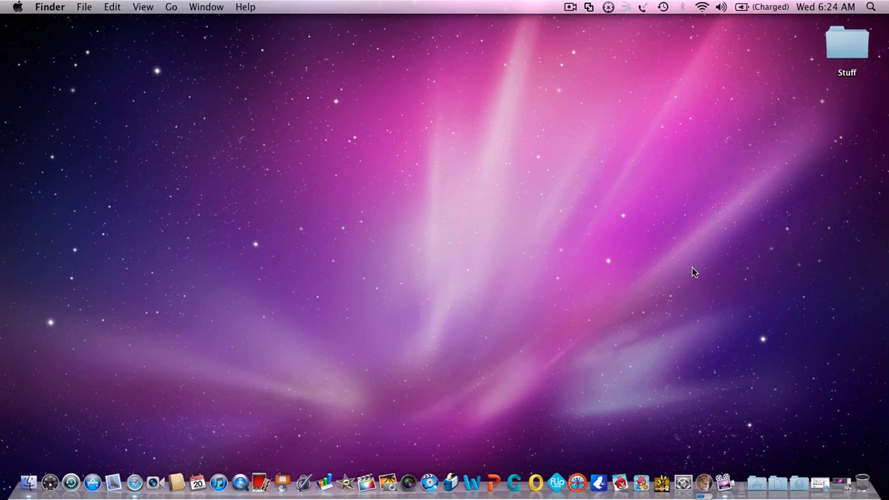
mouse_move(742, 257)
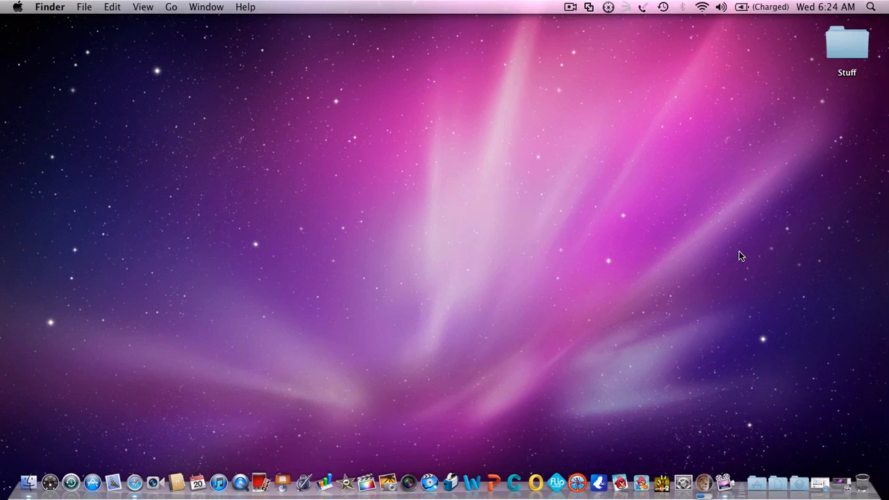
mouse_move(756, 252)
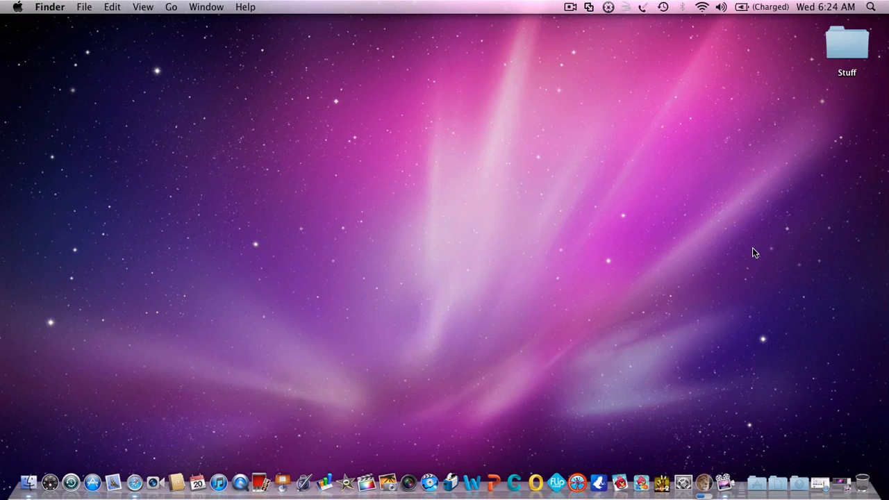
mouse_move(765, 261)
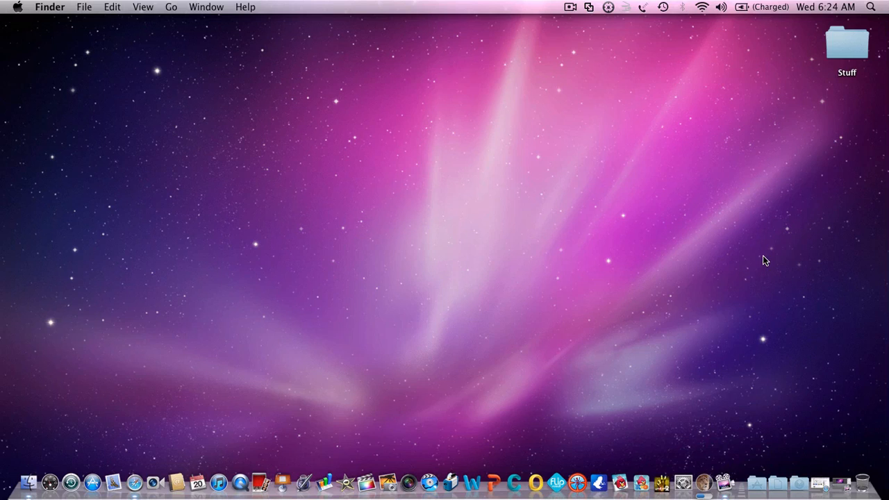
mouse_move(725, 314)
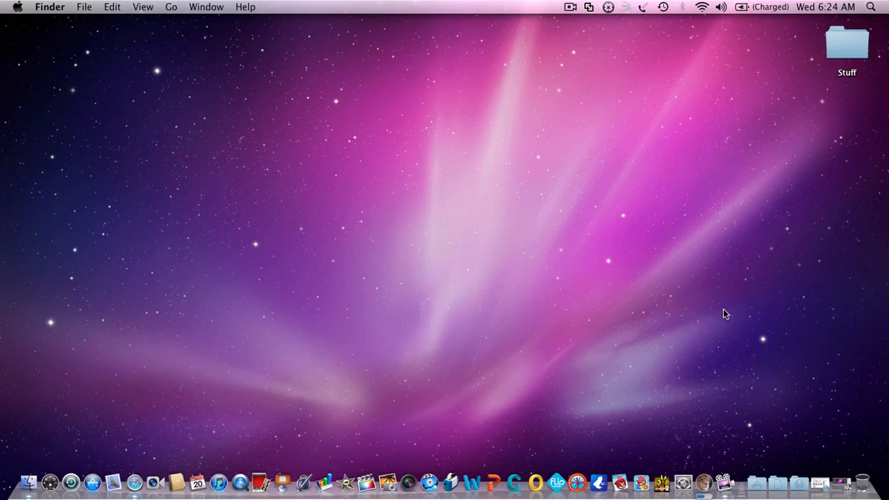
mouse_move(70, 259)
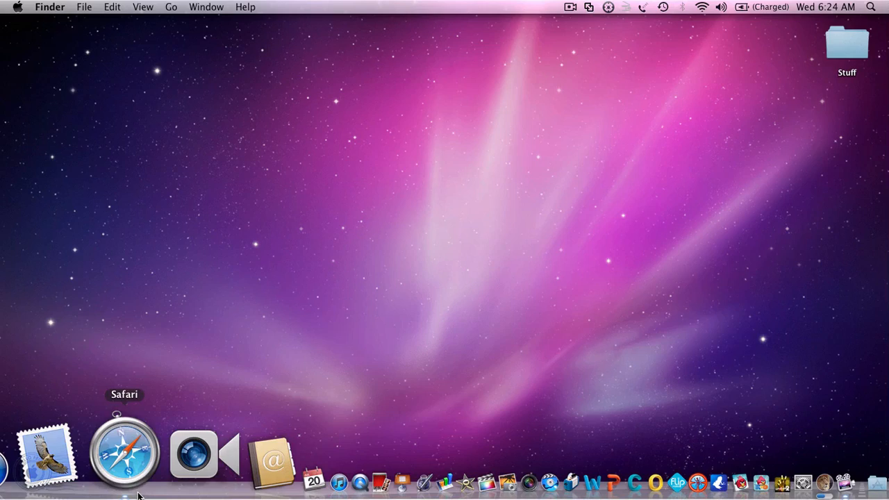
- Launch Safari and load Apple's website, which is promoting OS X Lion, from the Apple bookmark
click(123, 455)
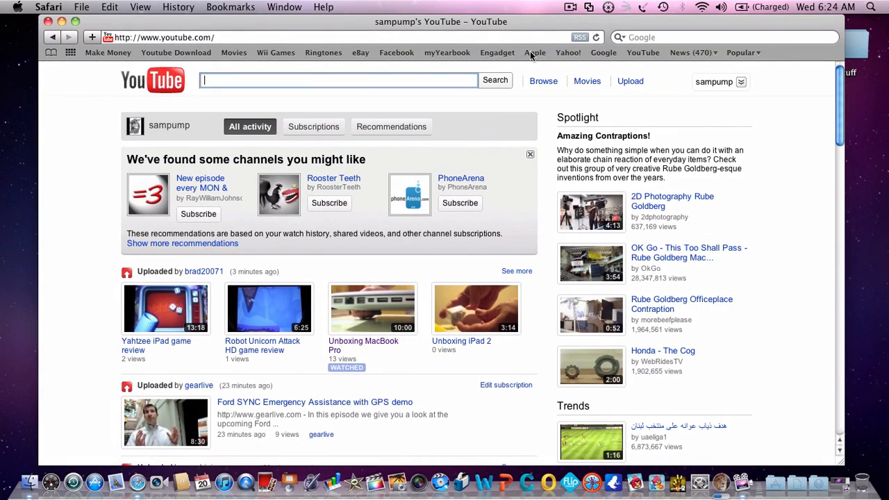
click(535, 53)
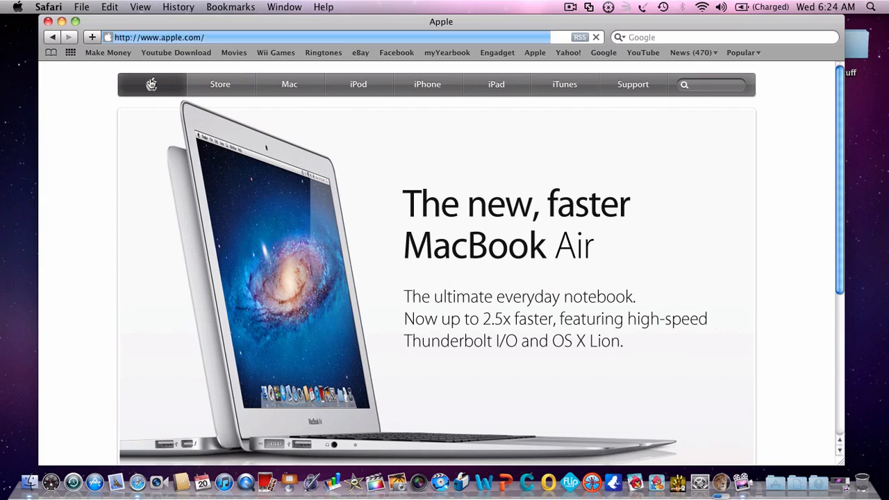
click(278, 37)
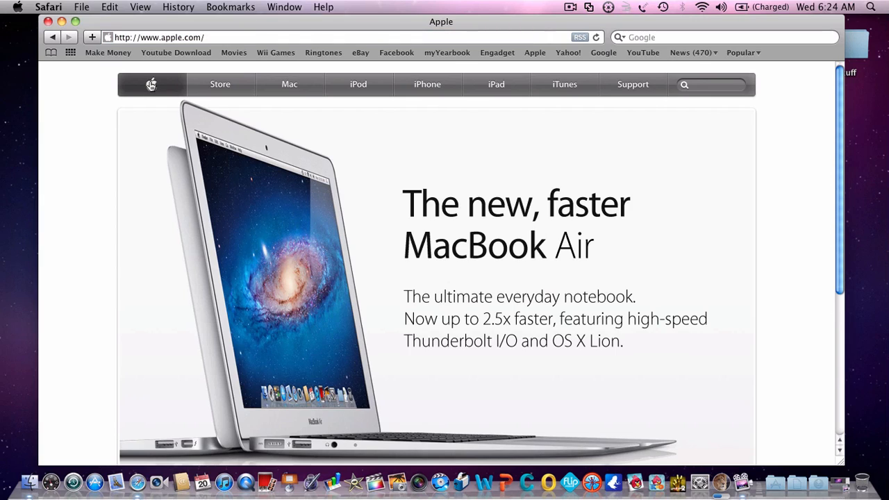
mouse_move(136, 91)
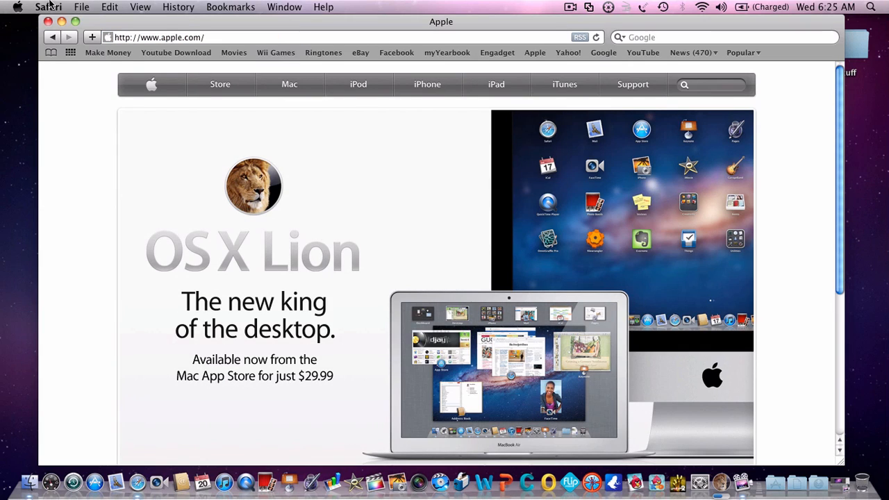
click(48, 6)
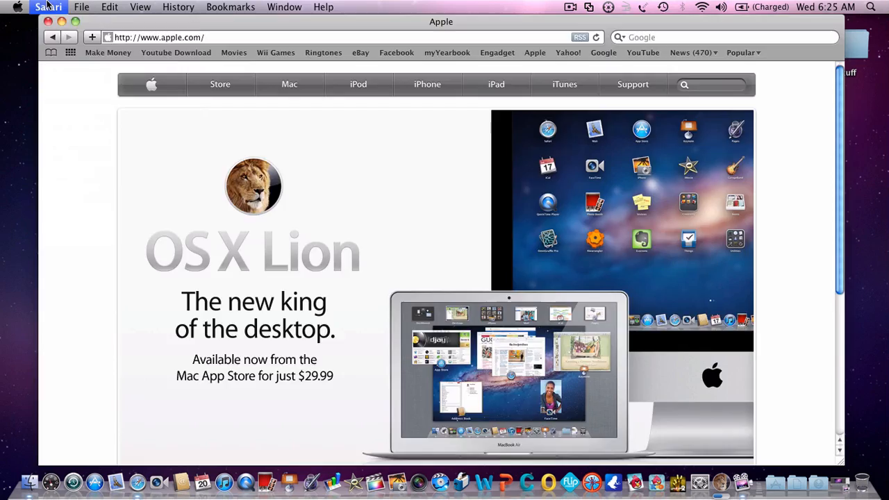
- Confirm in About This Mac that the system is Mac OS X 10.6.8, then close it
click(18, 7)
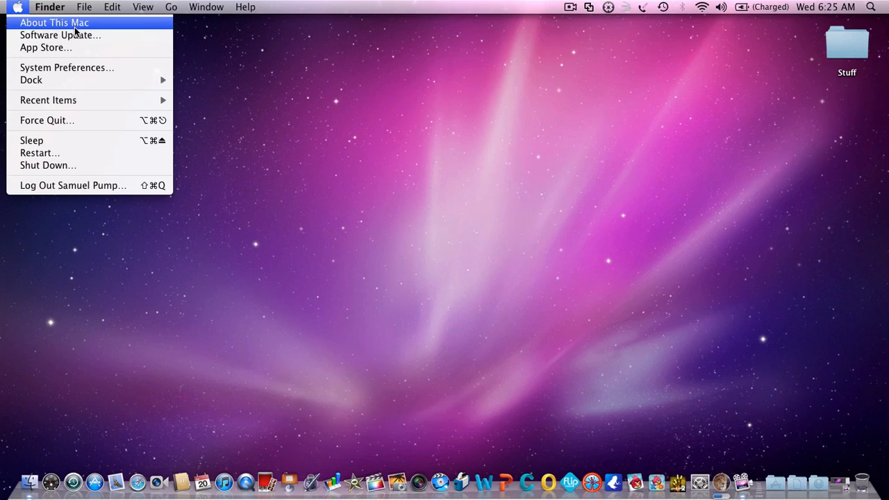
click(54, 22)
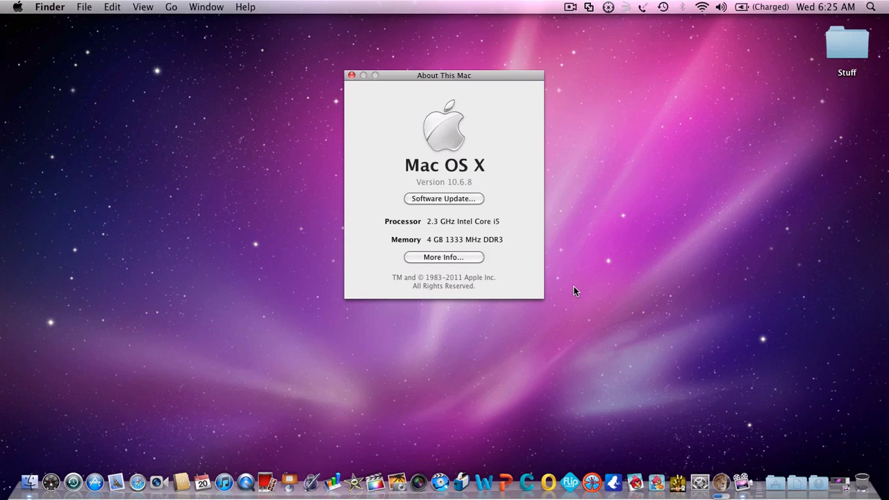
mouse_move(431, 223)
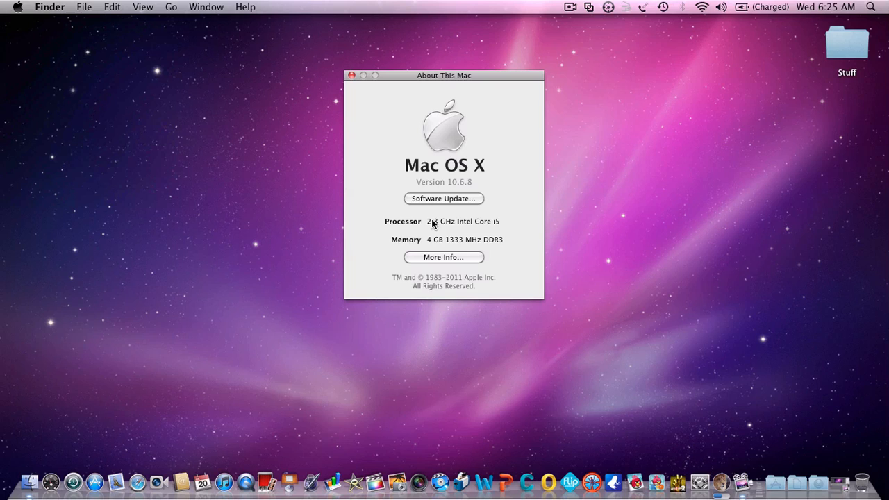
mouse_move(354, 66)
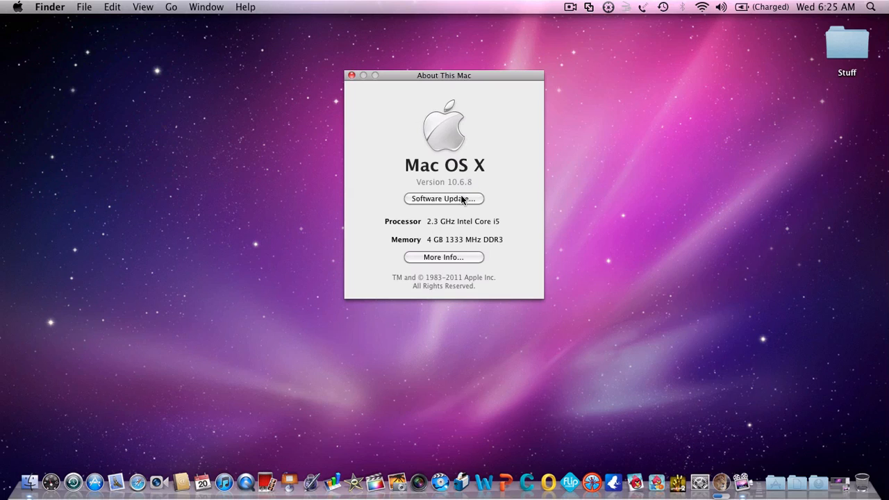
click(352, 75)
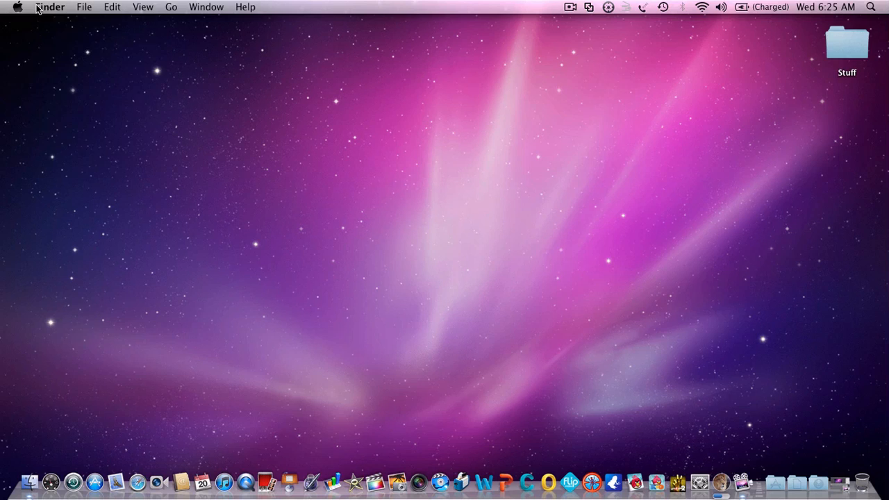
mouse_move(100, 452)
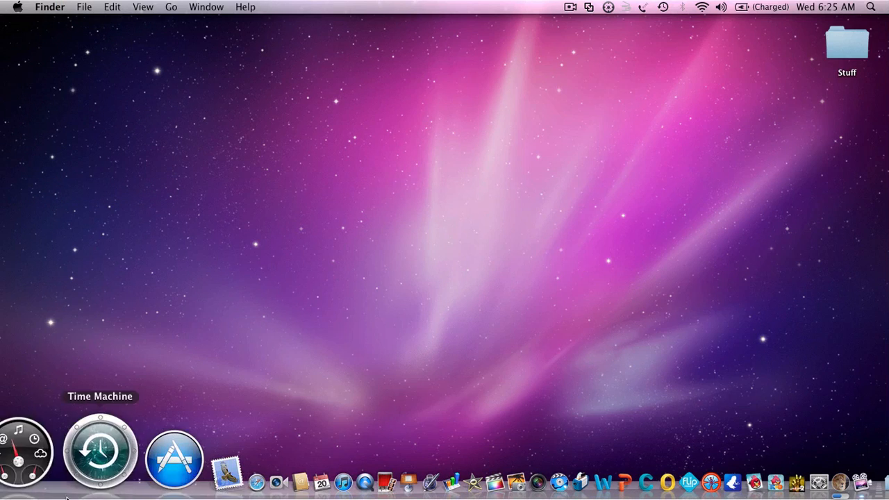
- Launch the App Store, landing on the Featured page headlined by OS X Lion
click(174, 460)
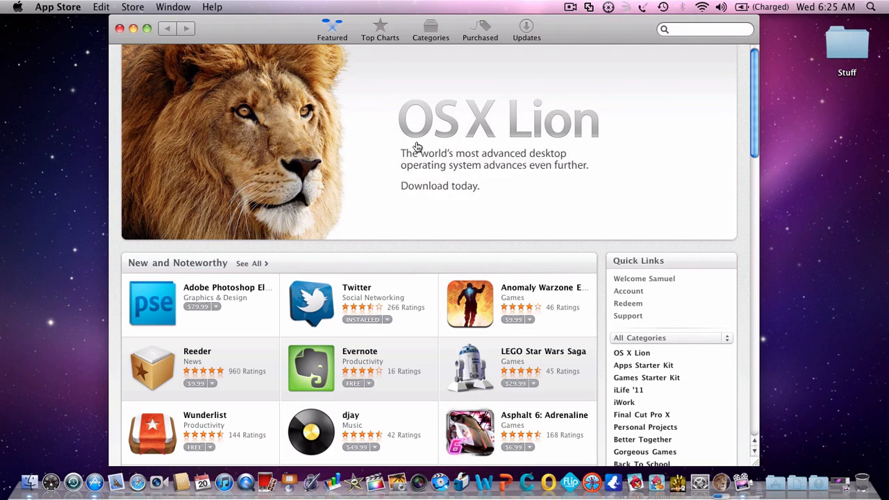
mouse_move(541, 156)
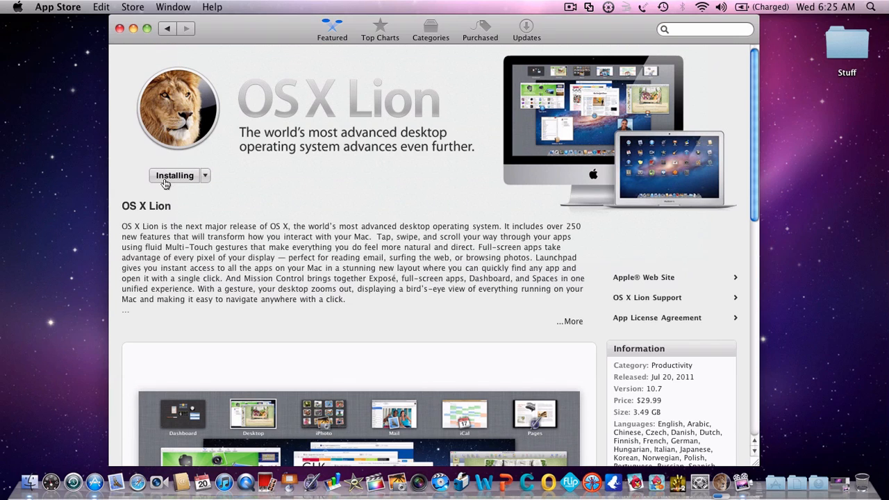
mouse_move(608, 455)
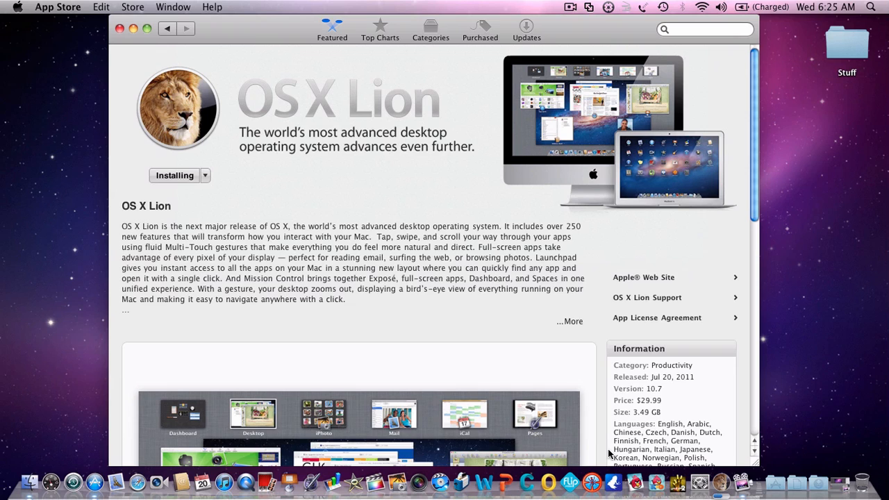
mouse_move(640, 397)
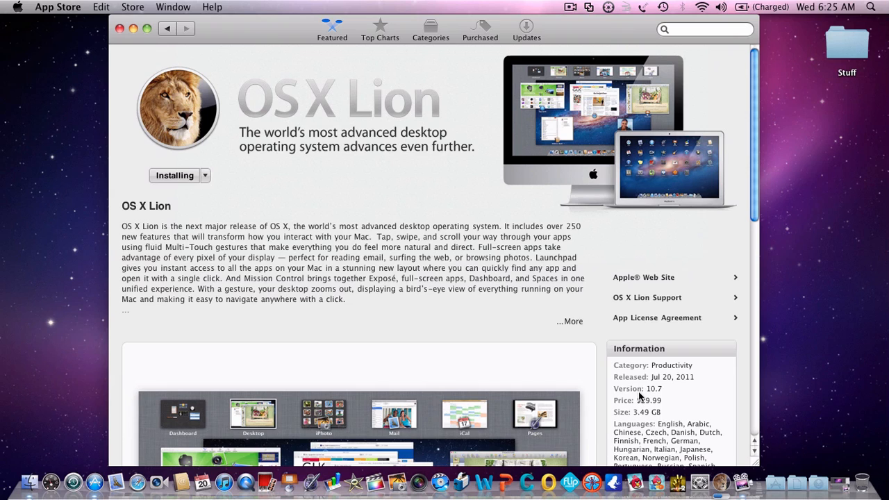
mouse_move(644, 340)
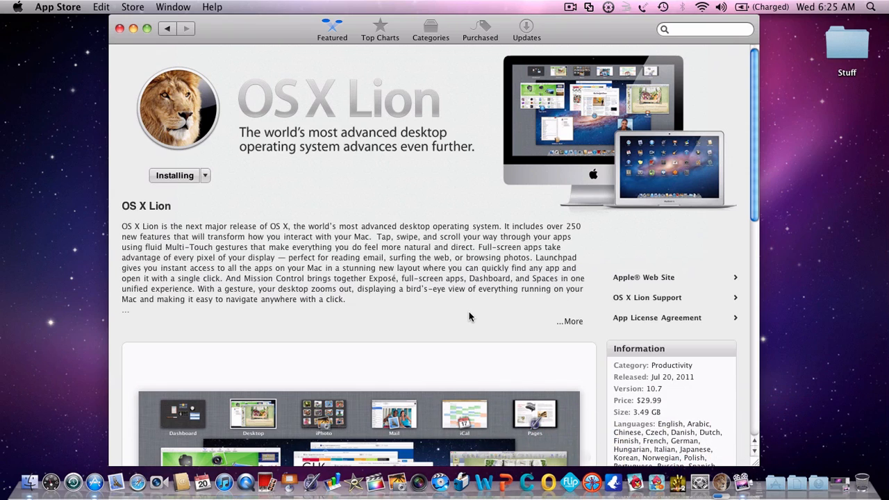
scroll(down, 3)
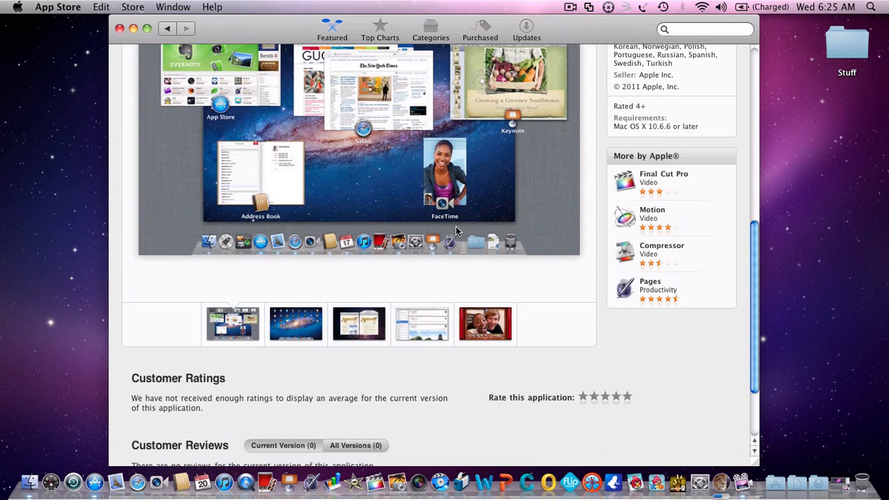
scroll(up, 3)
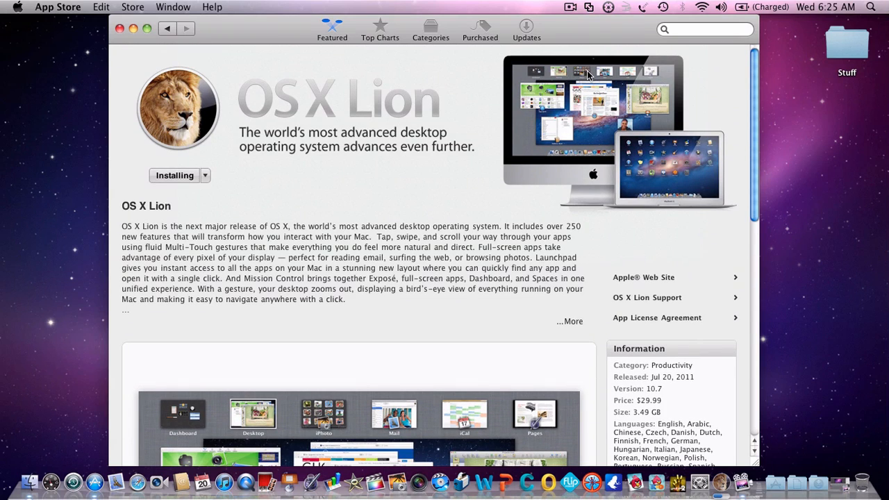
mouse_move(631, 4)
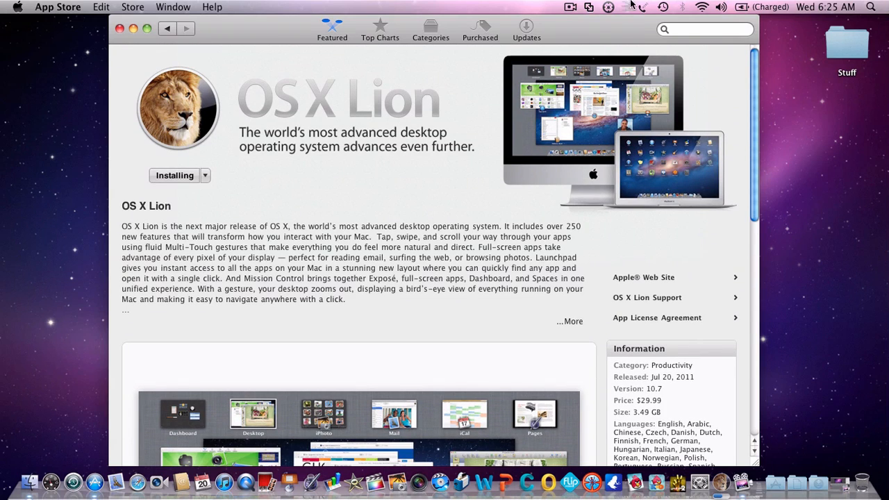